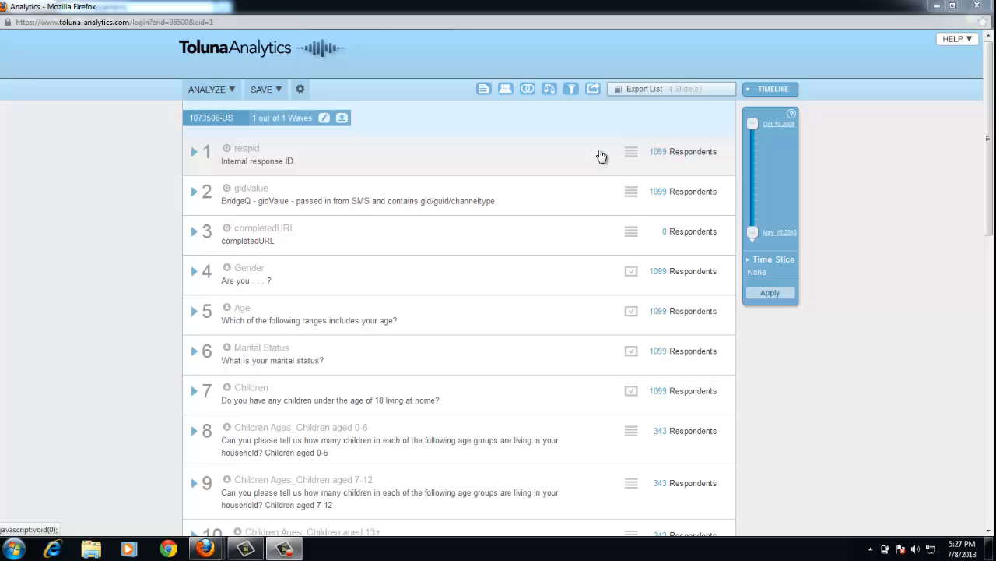
mouse_move(589, 181)
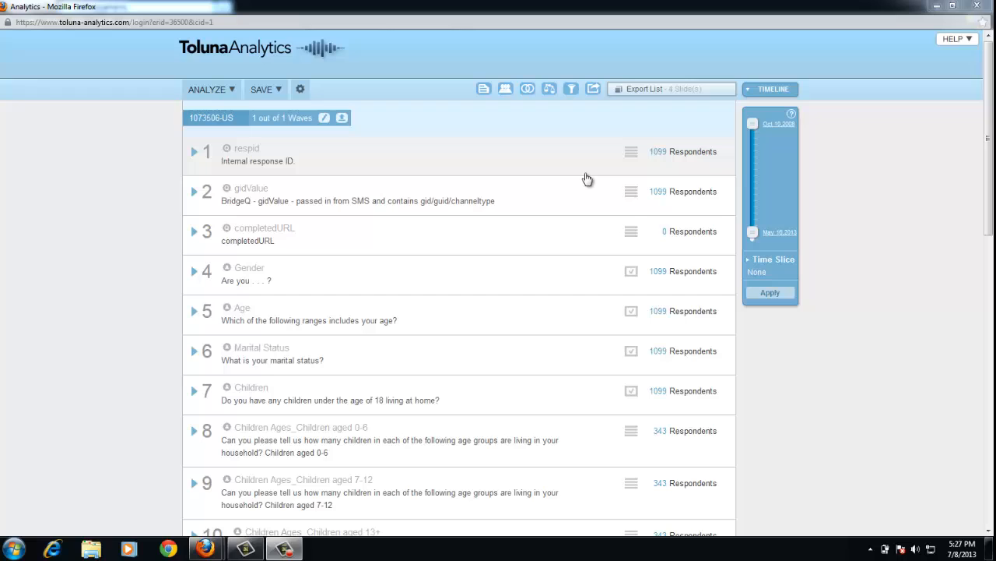
mouse_move(593, 176)
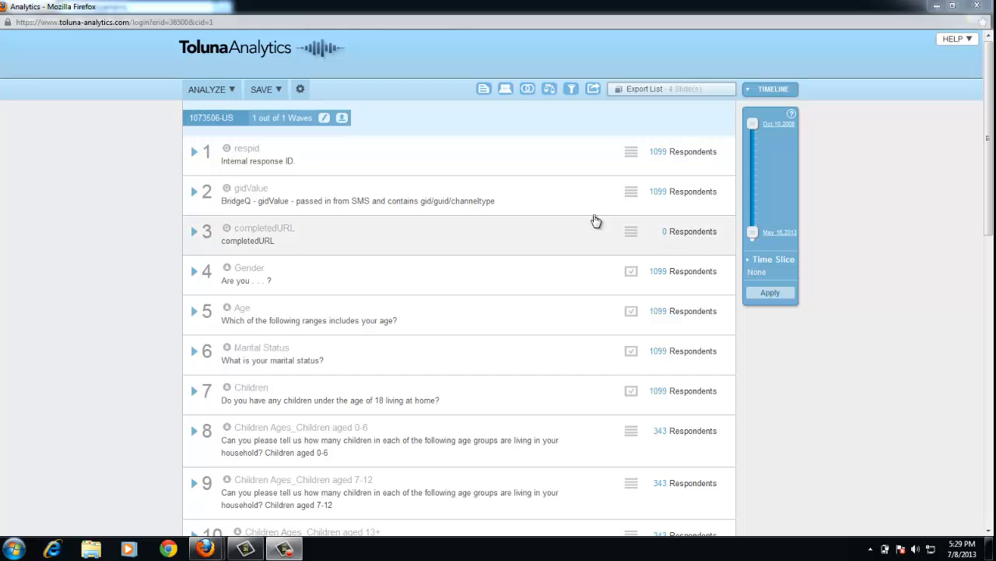
mouse_move(550, 87)
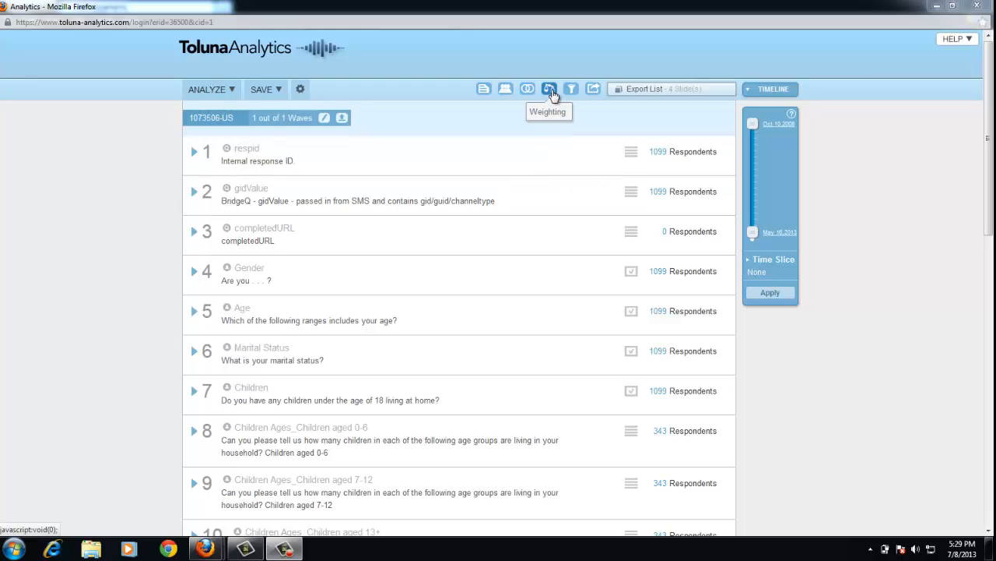
Create a new weight from the Weighting setup and name it 'Age and Gender'.
click(548, 87)
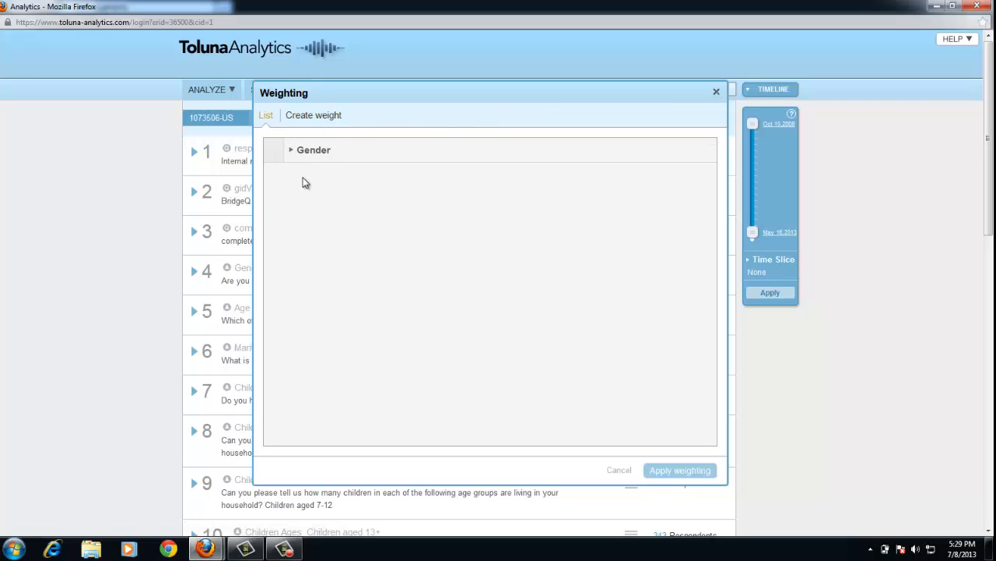
click(312, 115)
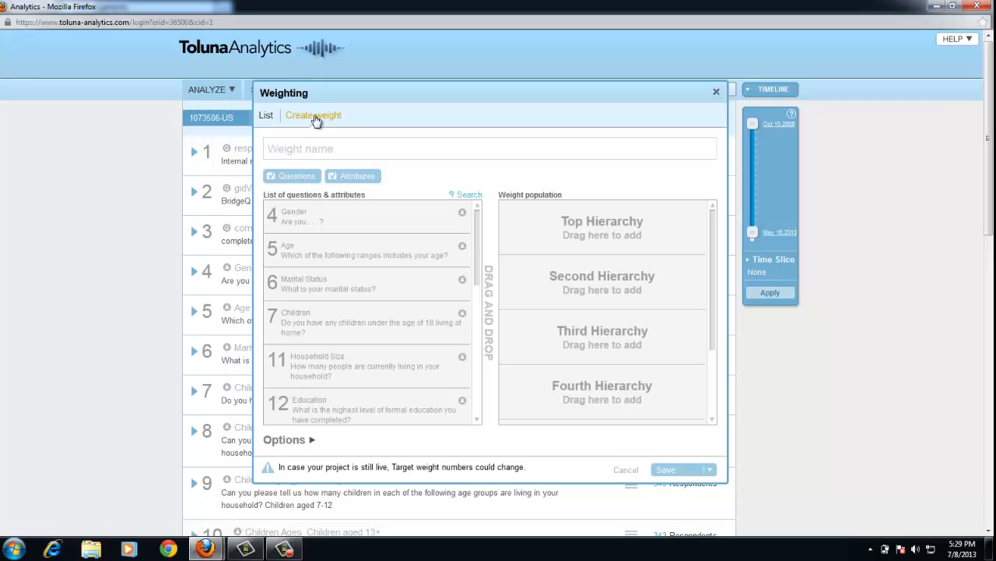
text(A)
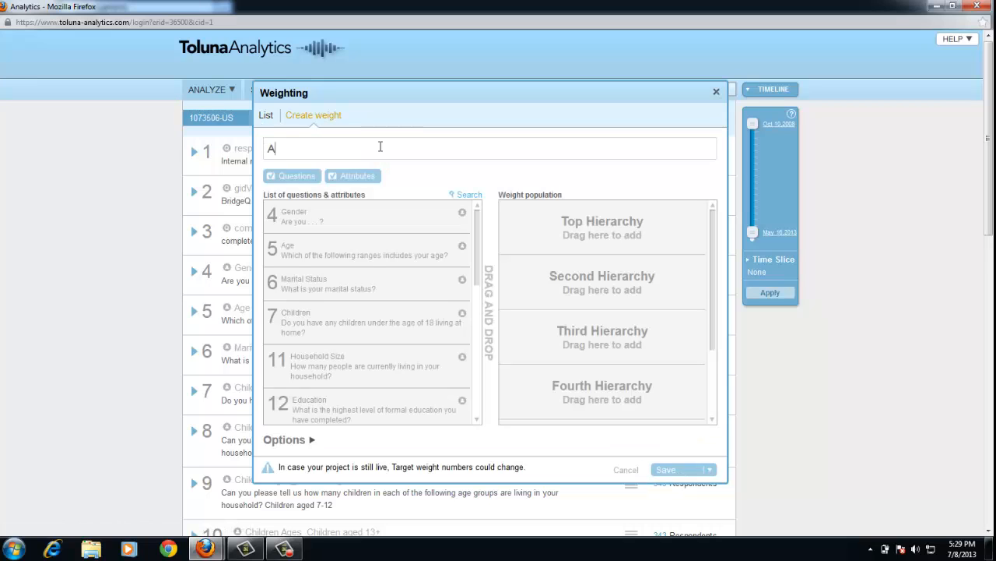
text(ge and Gend)
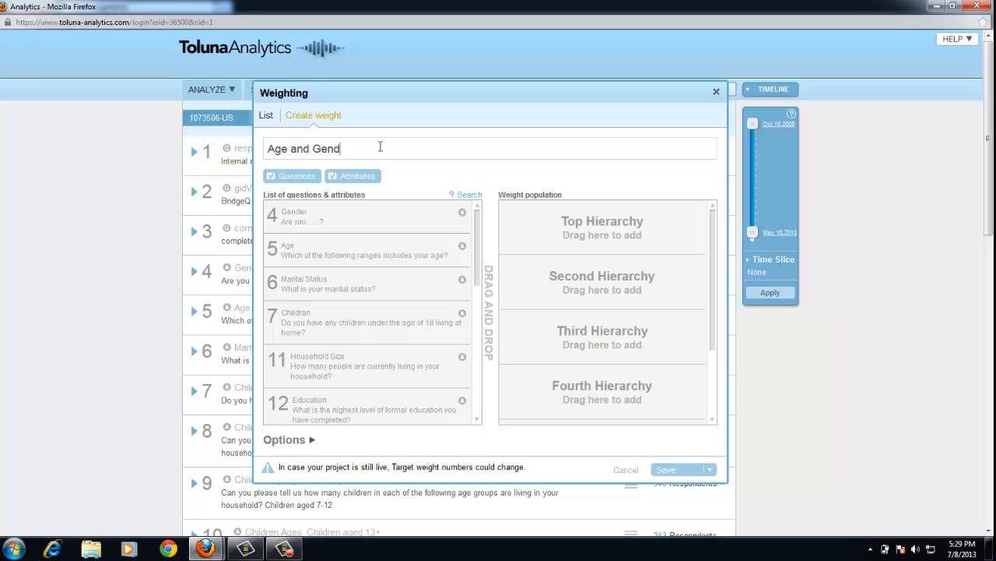
text(er)
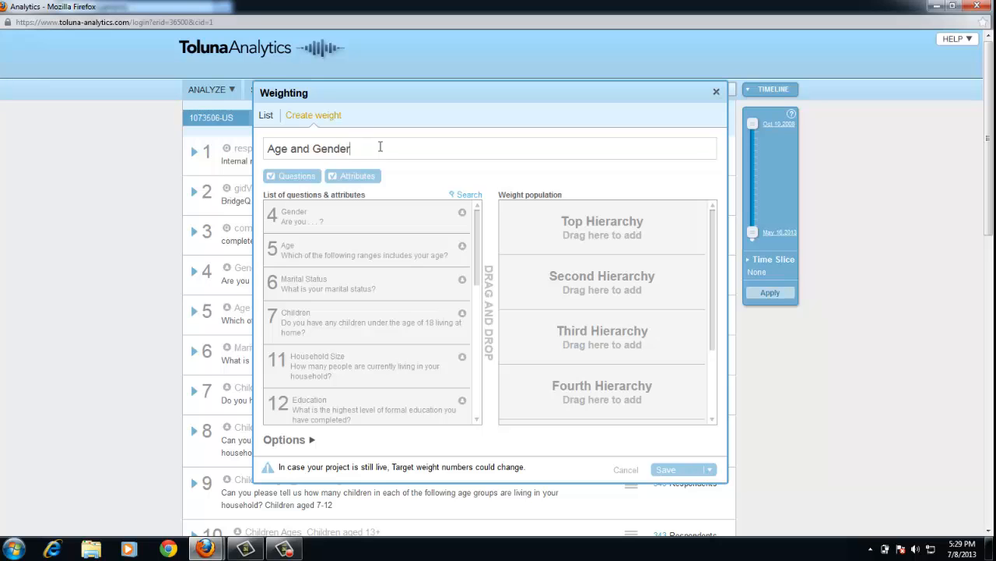
mouse_move(576, 225)
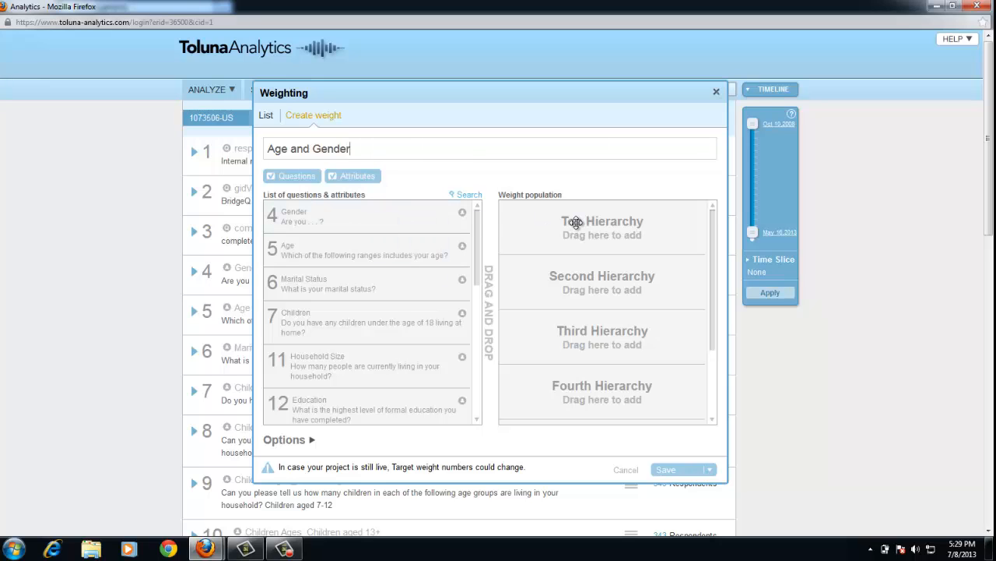
Drag Gender into the Top Hierarchy and filter the source list to Questions only.
drag(294, 215, 601, 225)
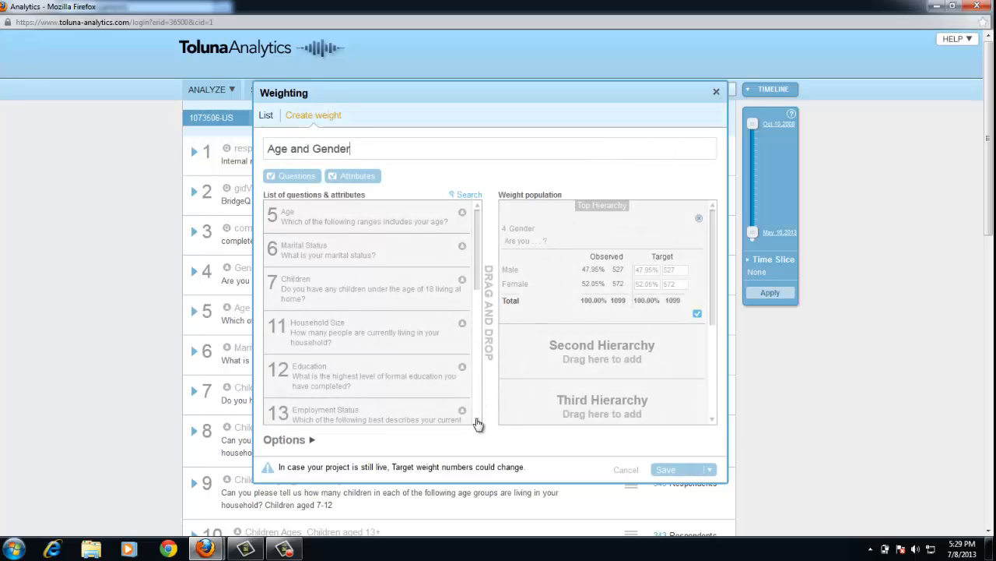
scroll(down, 3)
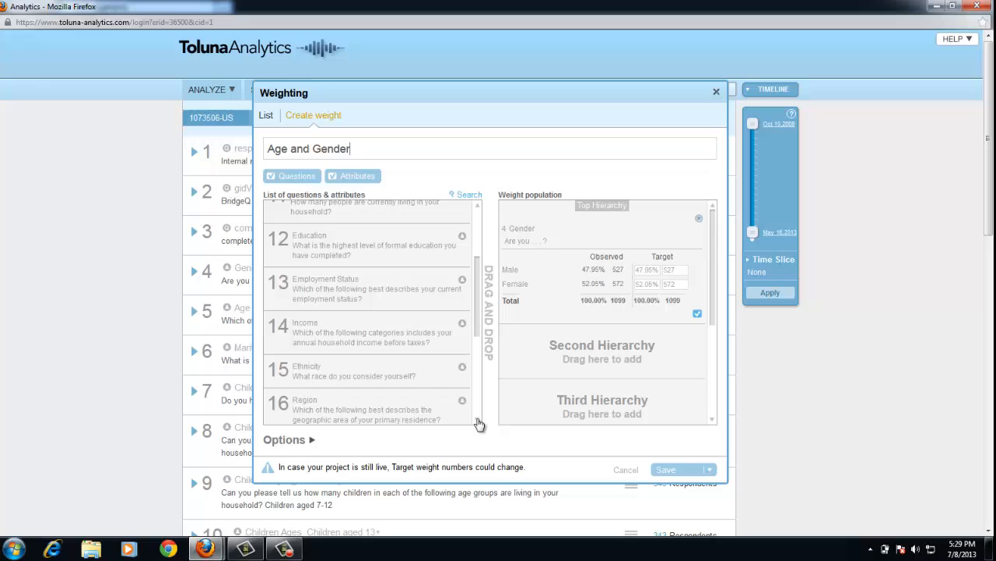
scroll(down, 3)
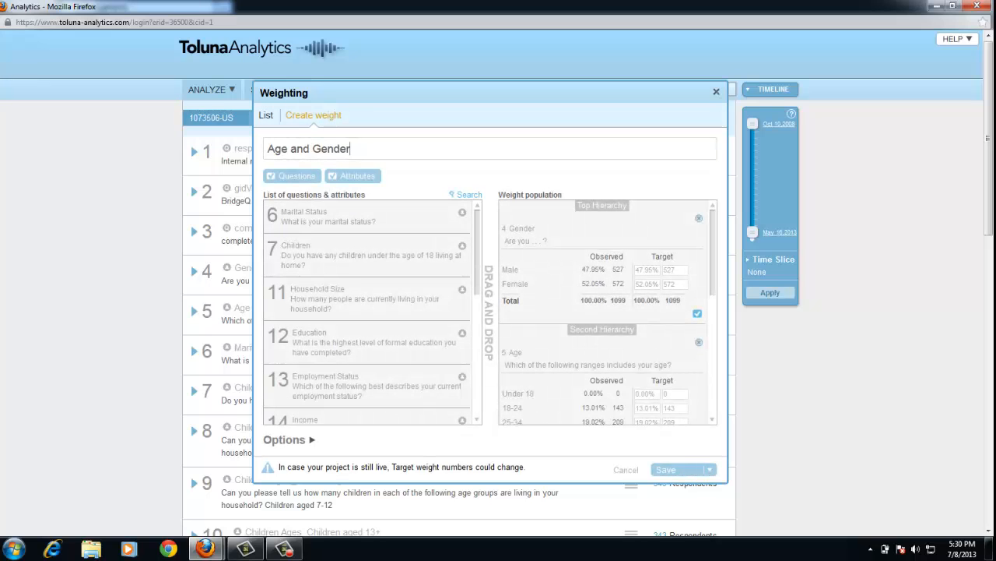
click(292, 174)
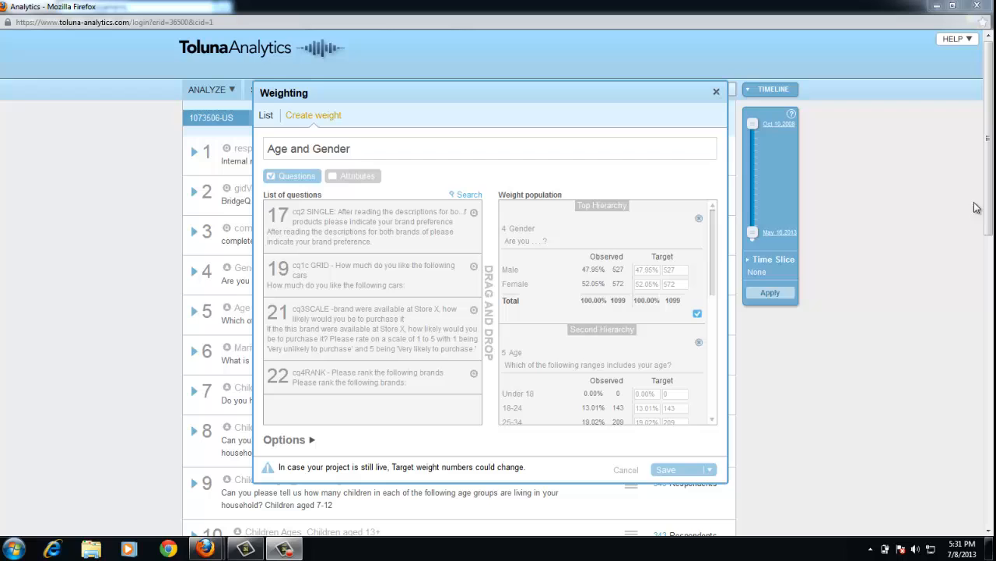
Edit the Male and Female targets with auto-adjust so the Gender level still totals 100%.
click(671, 269)
text(550)
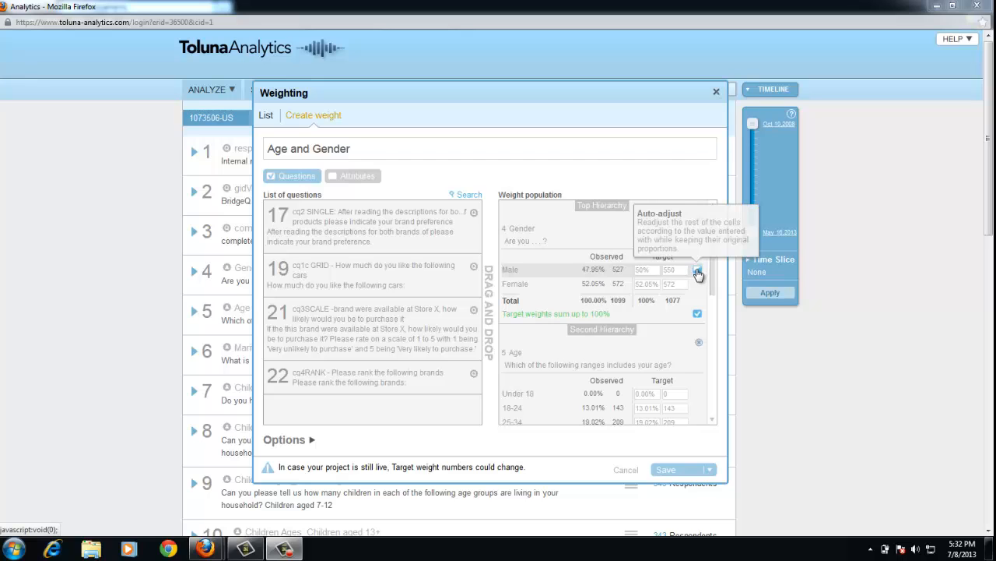
click(697, 270)
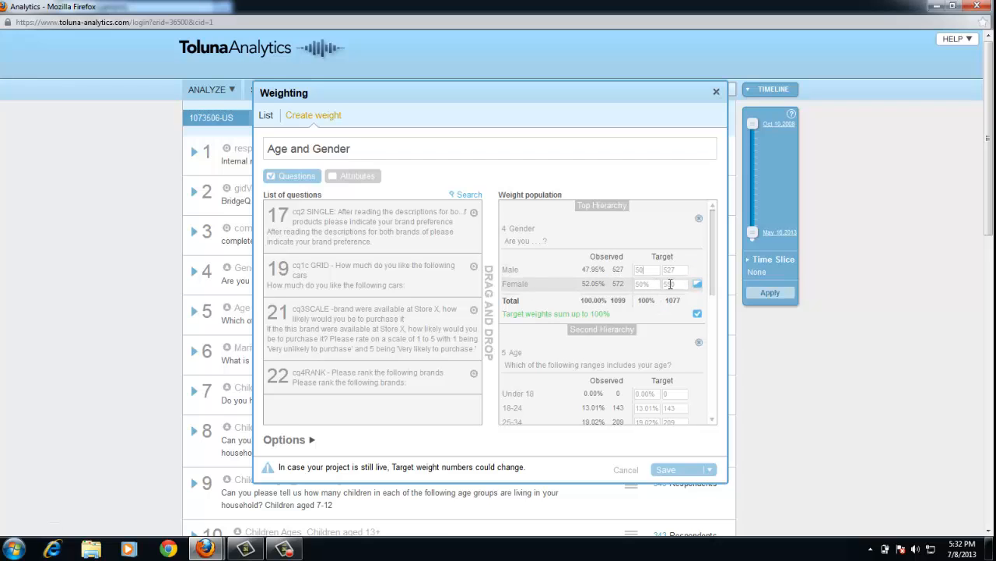
text(550)
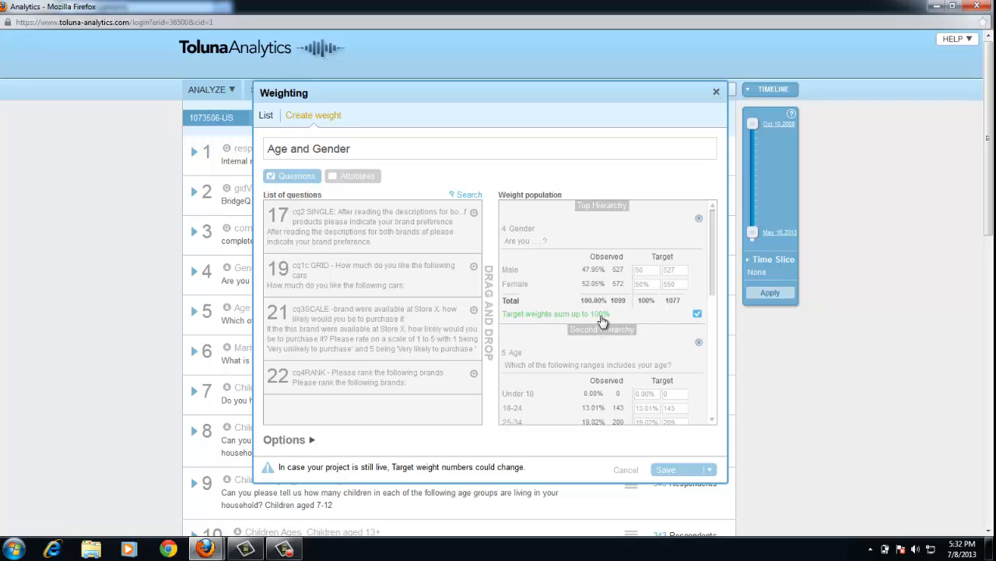
click(645, 270)
text(51)
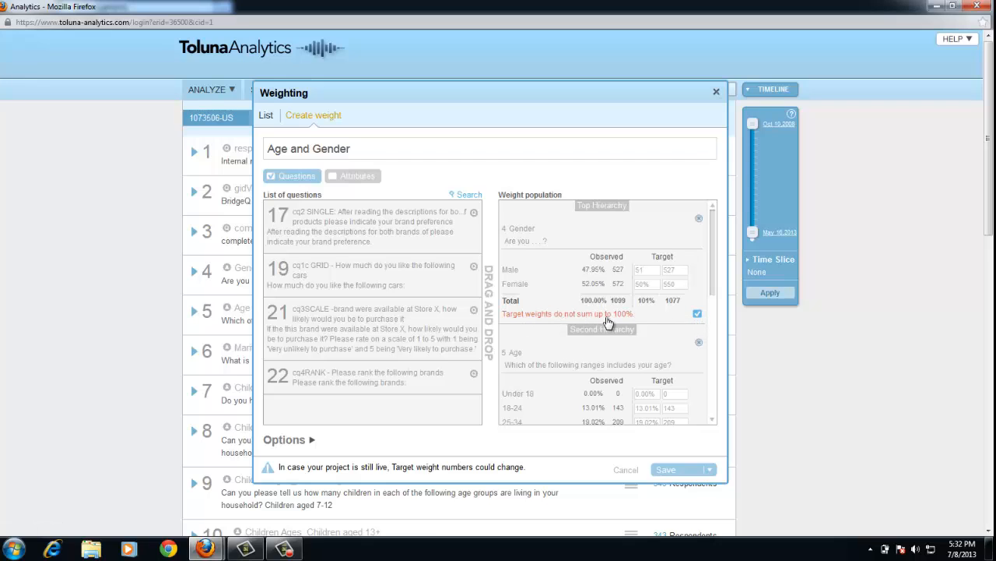
click(641, 269)
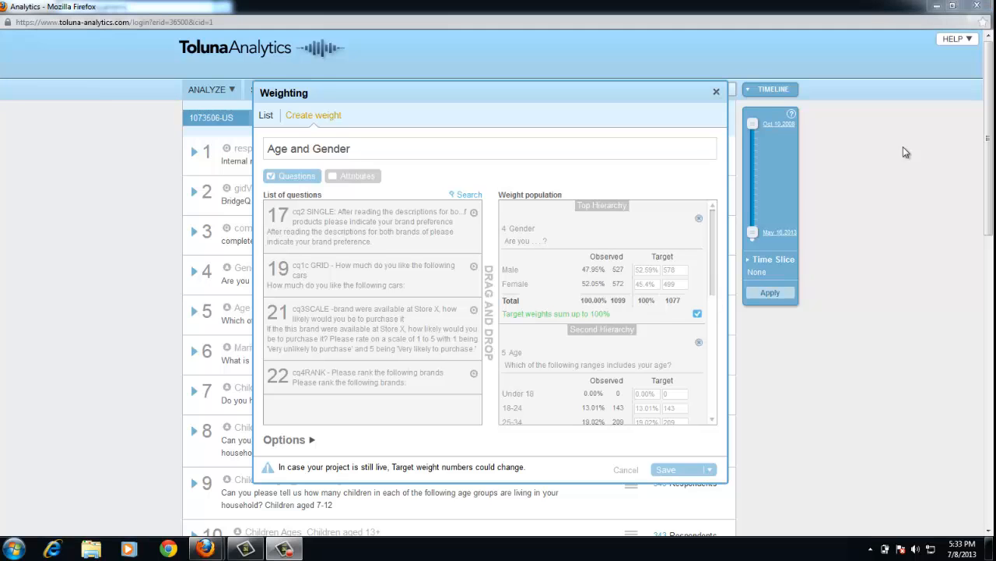
scroll(down, 3)
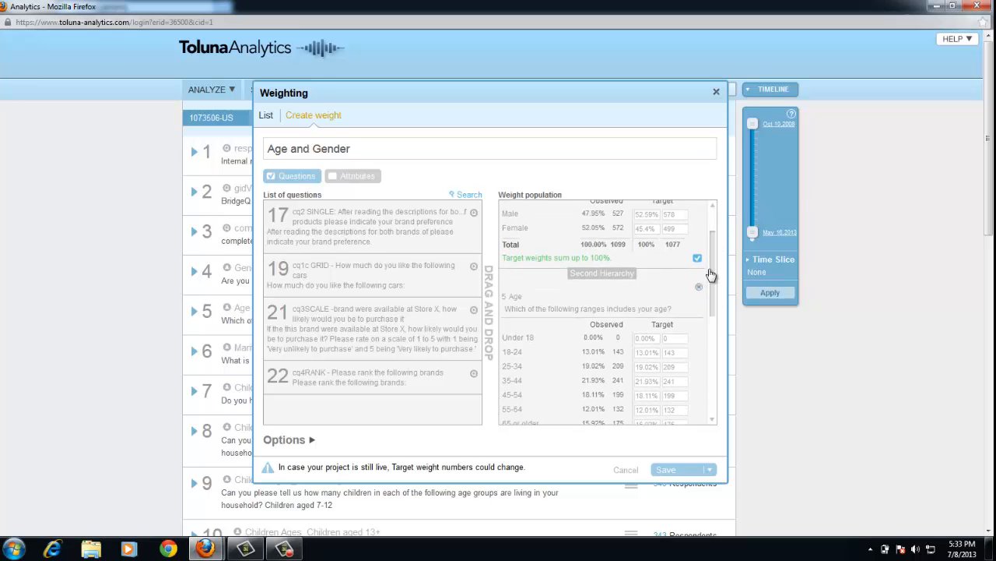
Rebalance the Gender targets to 50% Male and 50% Female with auto-adjust.
scroll(down, 3)
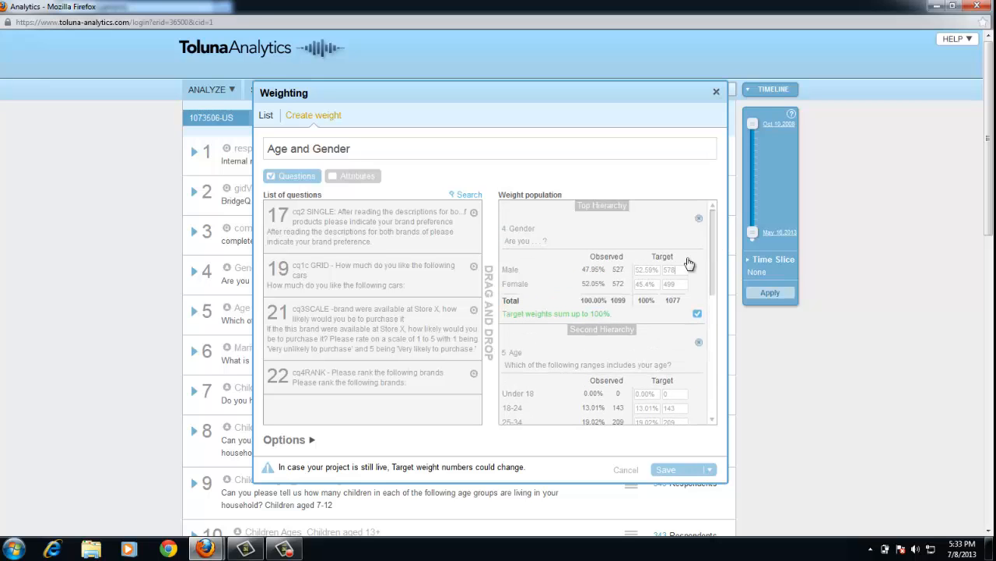
click(646, 270)
text(50)
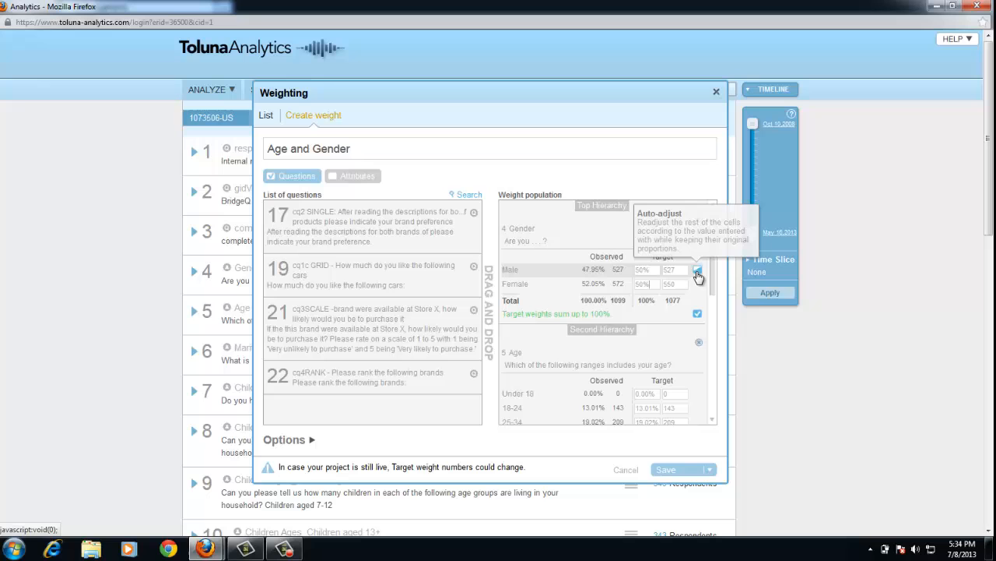
mouse_move(682, 352)
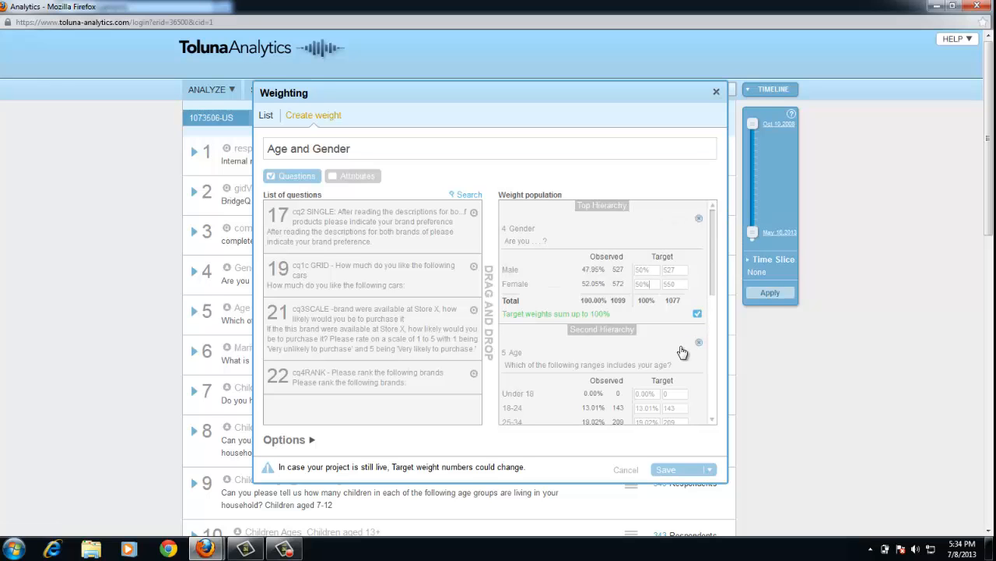
scroll(down, 3)
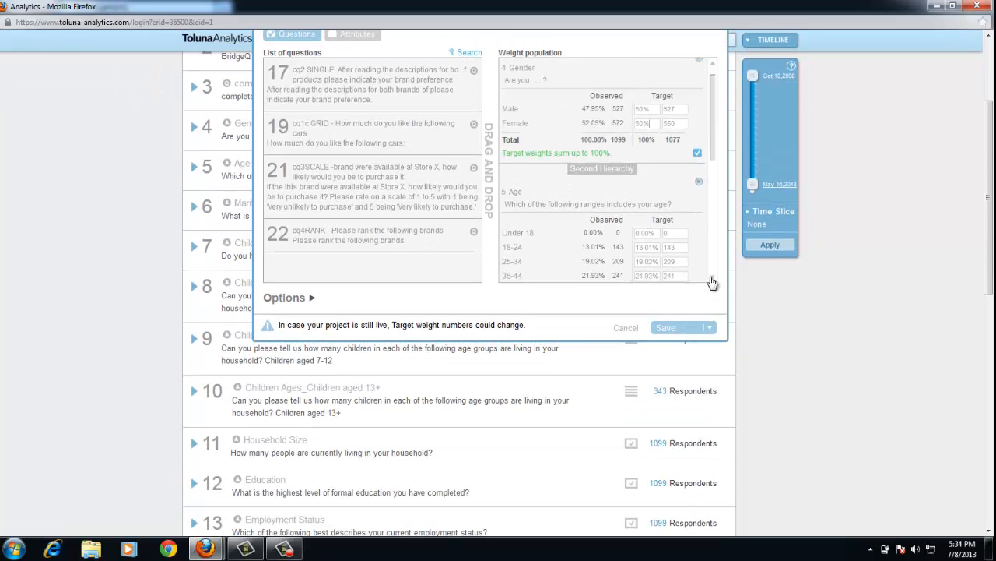
scroll(down, 3)
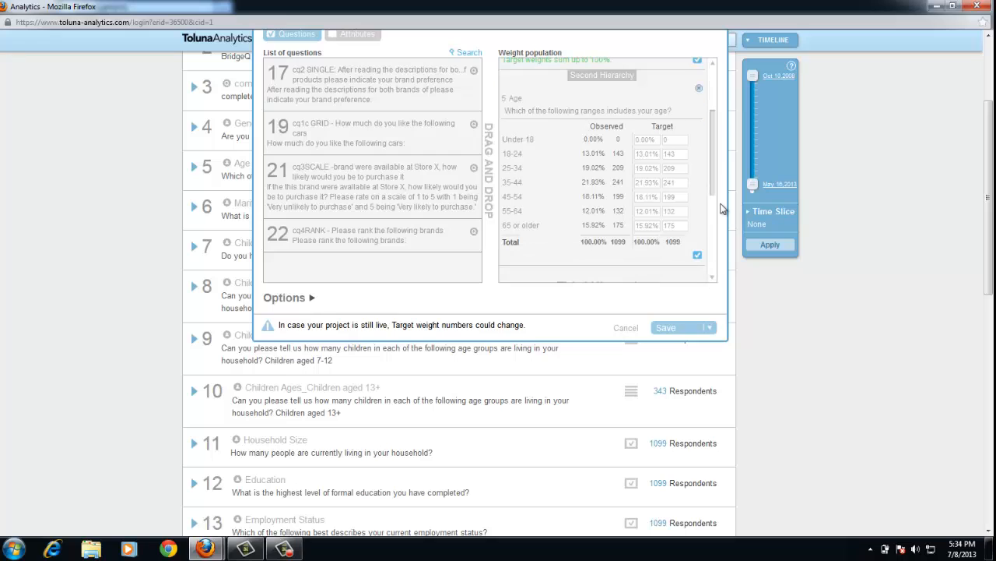
Set the 18–24 age group target to 20 in the Age hierarchy.
click(646, 155)
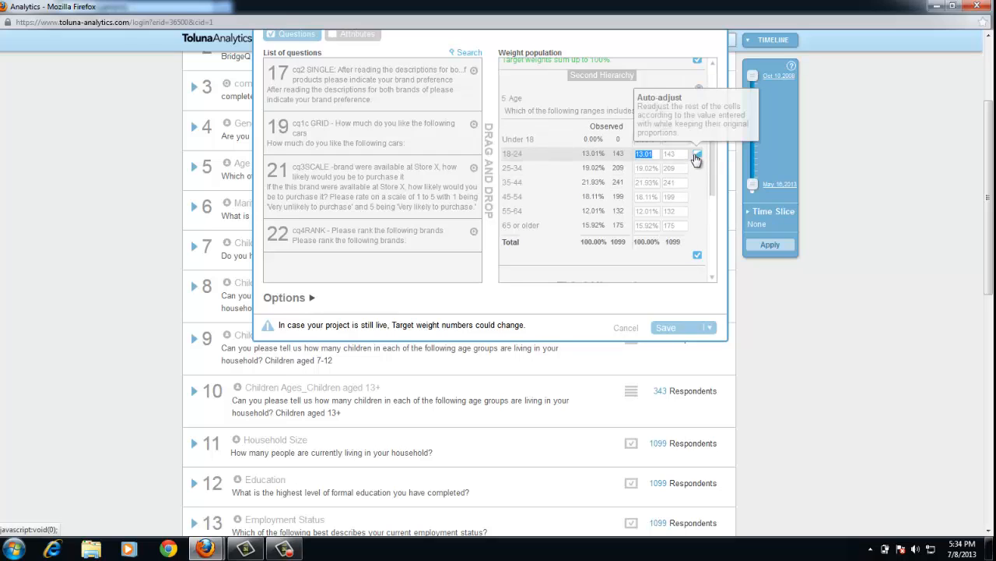
text(20)
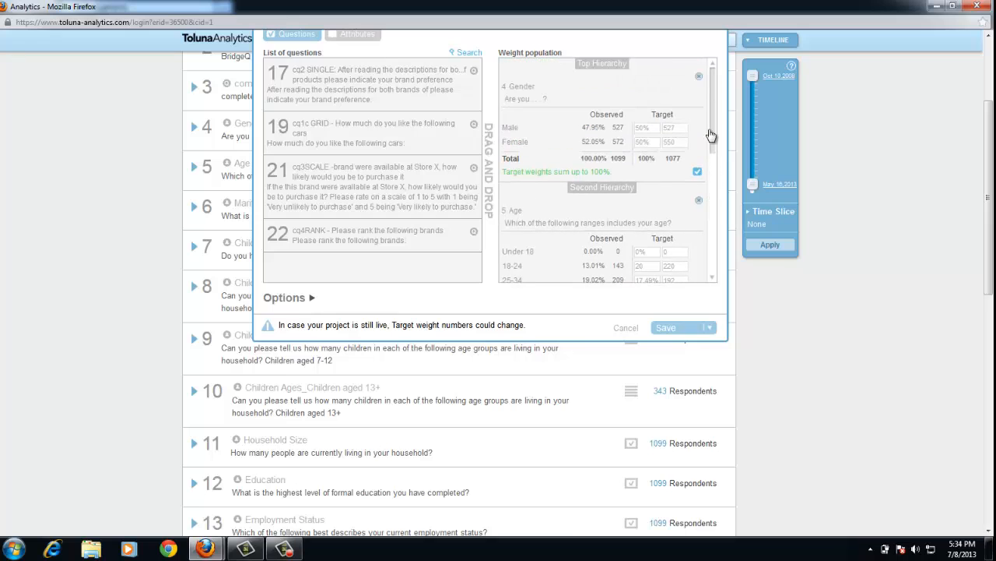
scroll(down, 3)
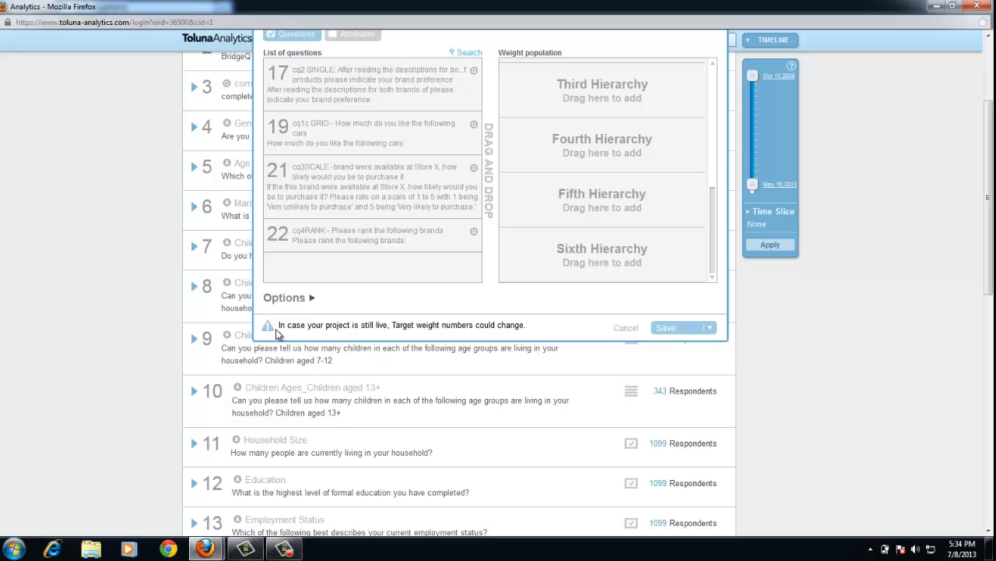
mouse_move(282, 329)
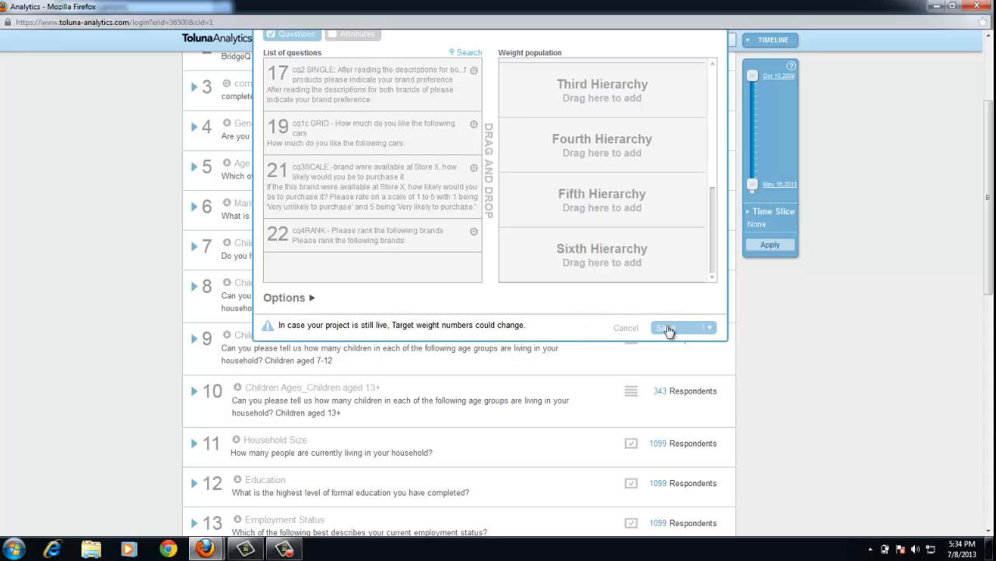
Save the weight, select Age and Gender in the list and apply it to the report.
click(709, 327)
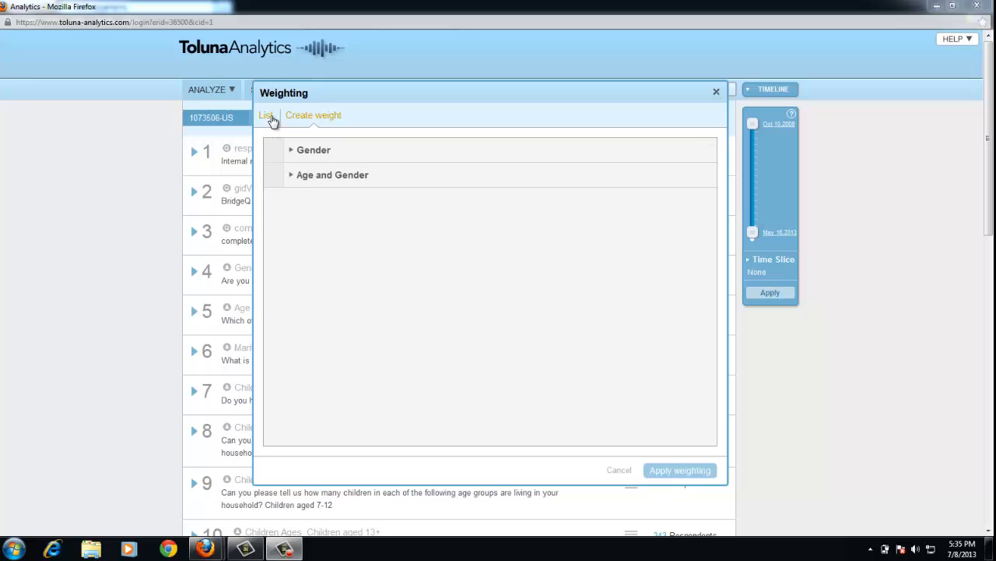
mouse_move(304, 174)
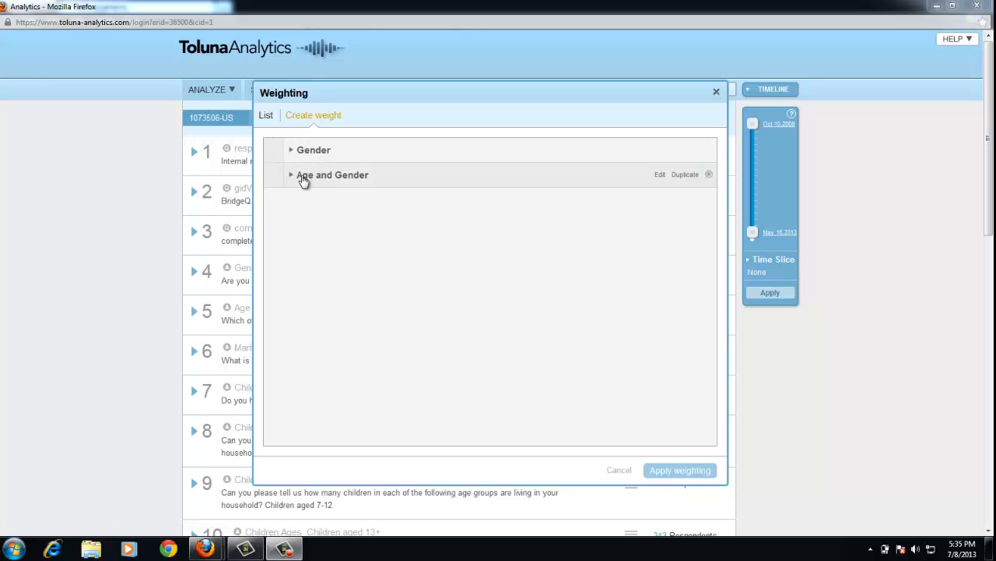
mouse_move(327, 184)
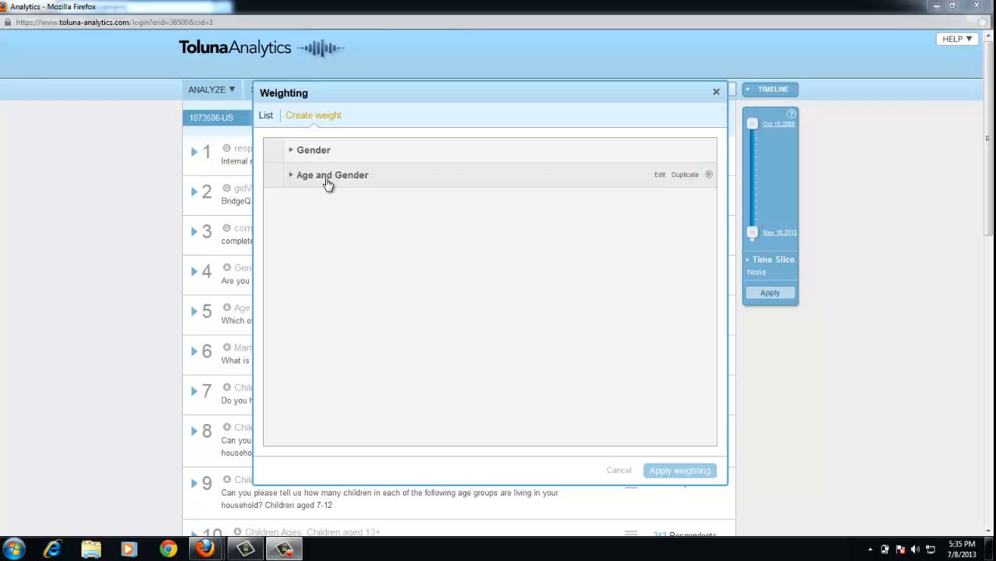
click(333, 175)
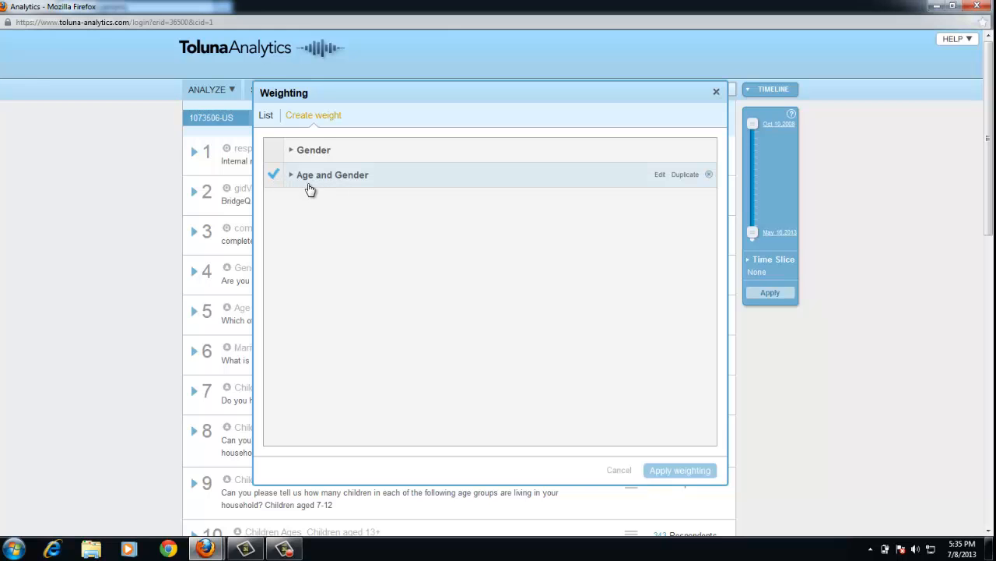
click(679, 470)
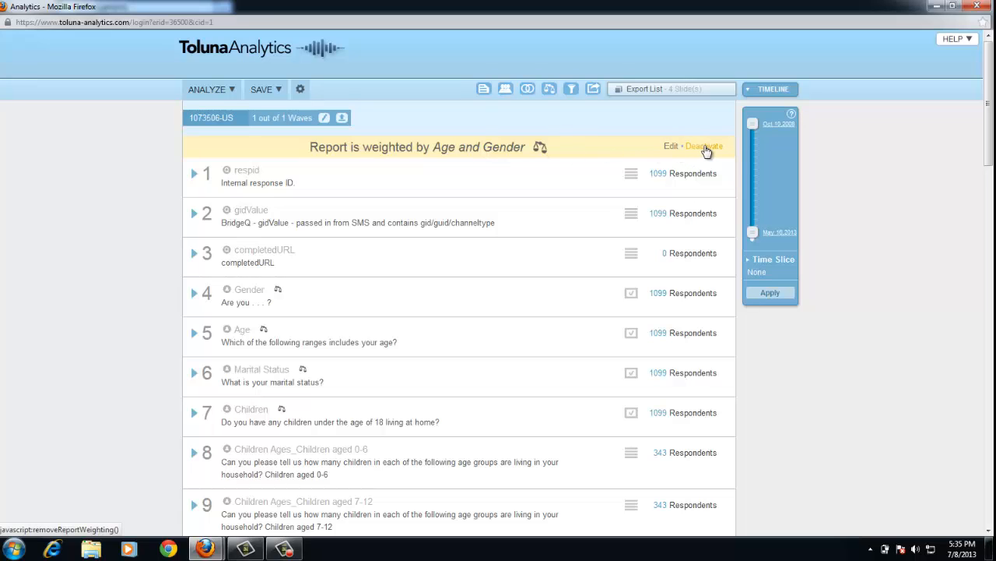
Expand question 6 Marital Status to show its weighted results table.
scroll(down, 3)
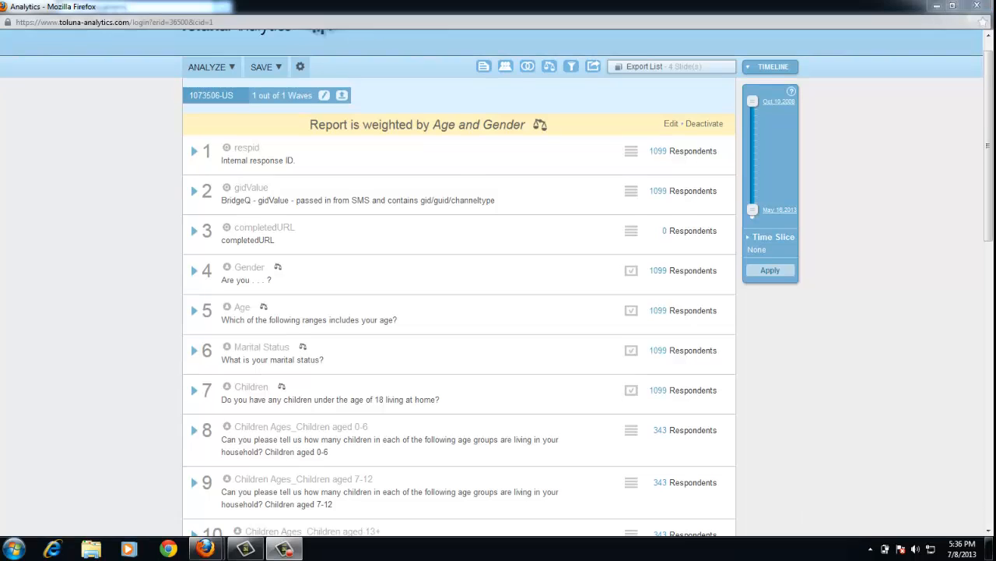
mouse_move(402, 351)
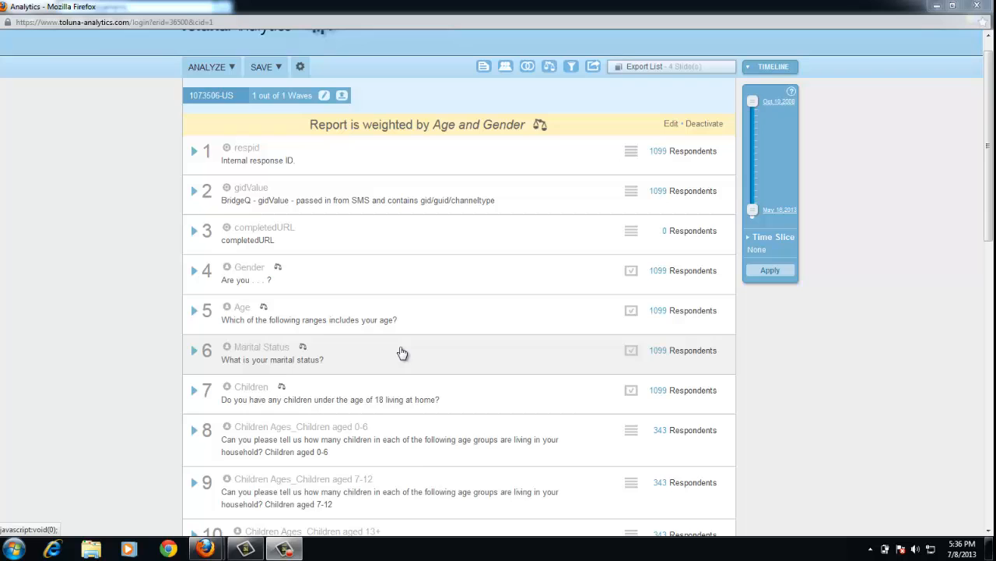
click(193, 351)
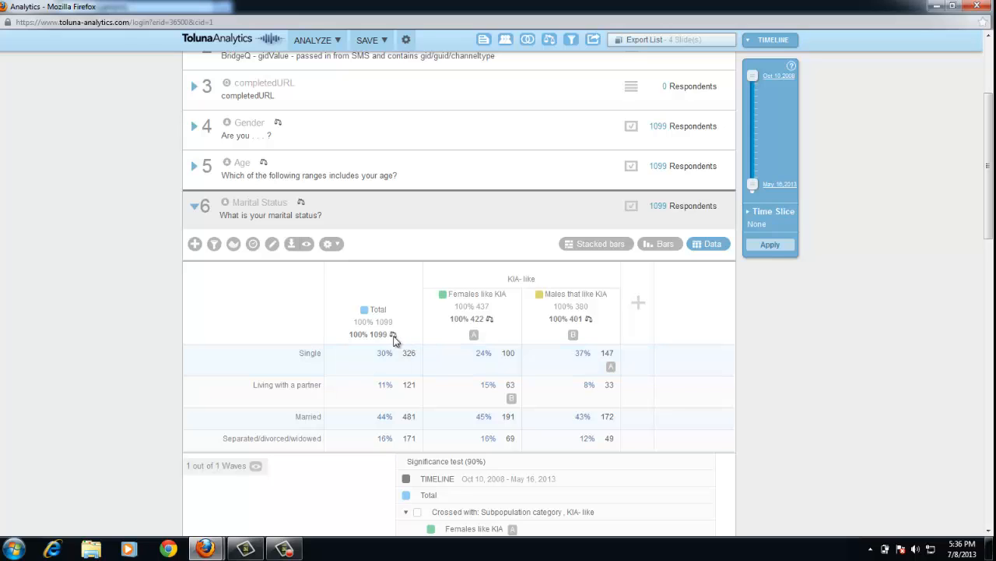
mouse_move(596, 327)
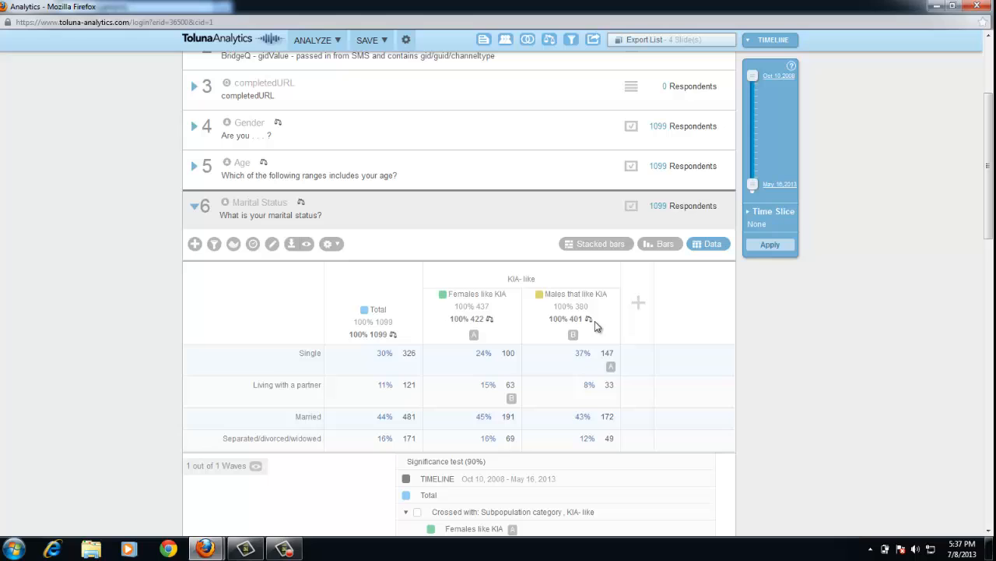
mouse_move(592, 321)
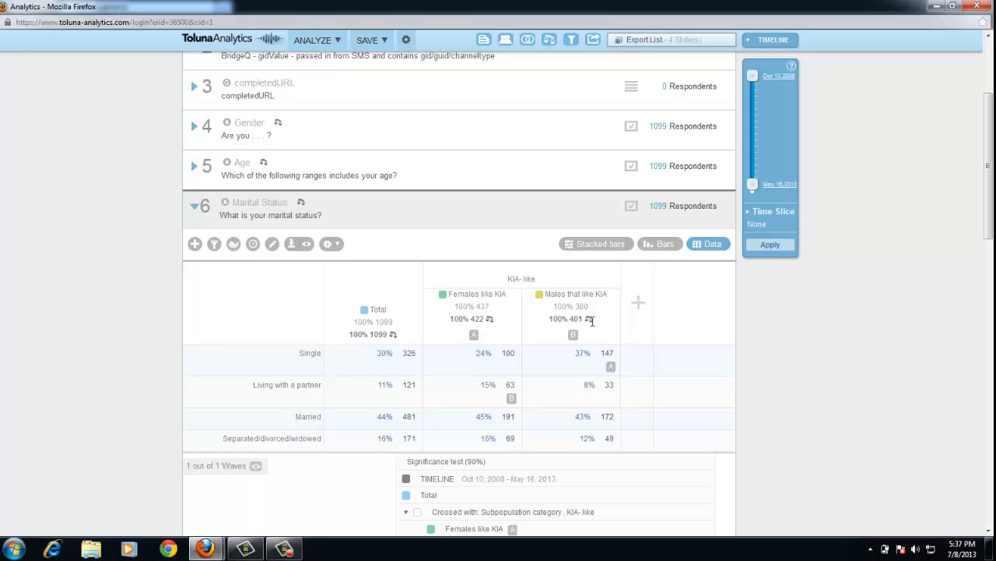